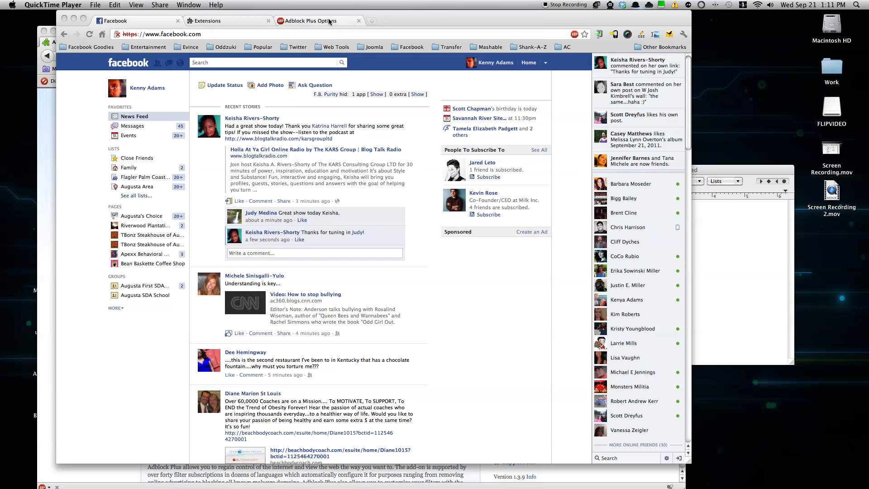
mouse_move(315, 26)
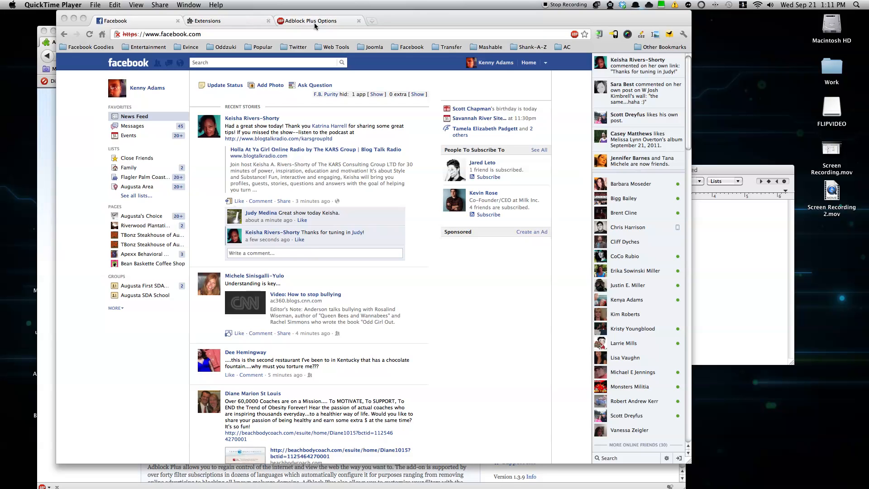
Delete the apps.facebook.com fbFeedTicker filter from Adblock Plus custom filters.
click(310, 21)
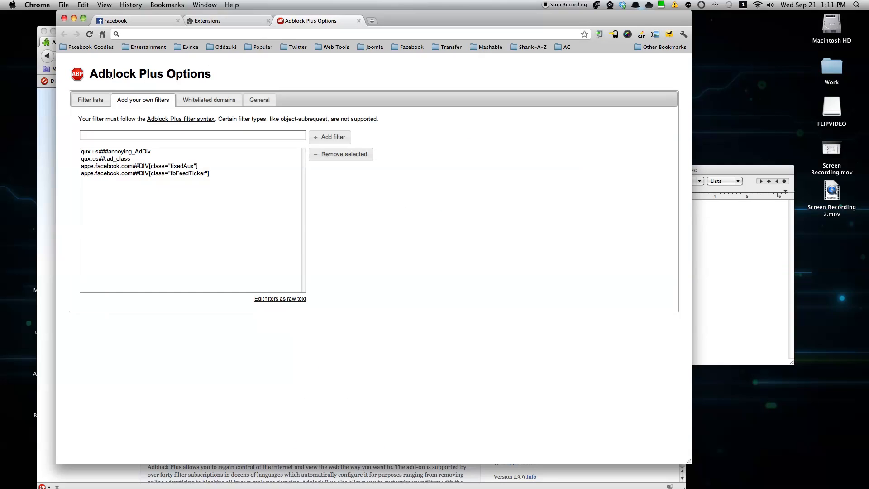
mouse_move(215, 125)
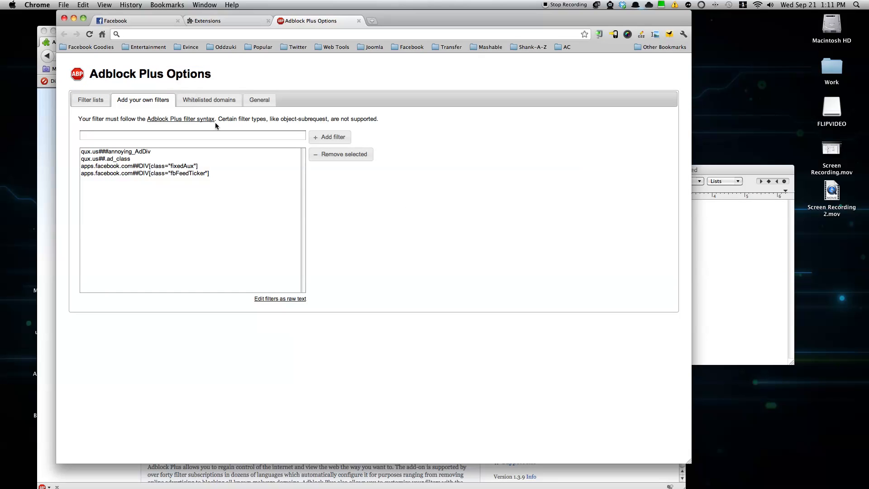
mouse_move(219, 173)
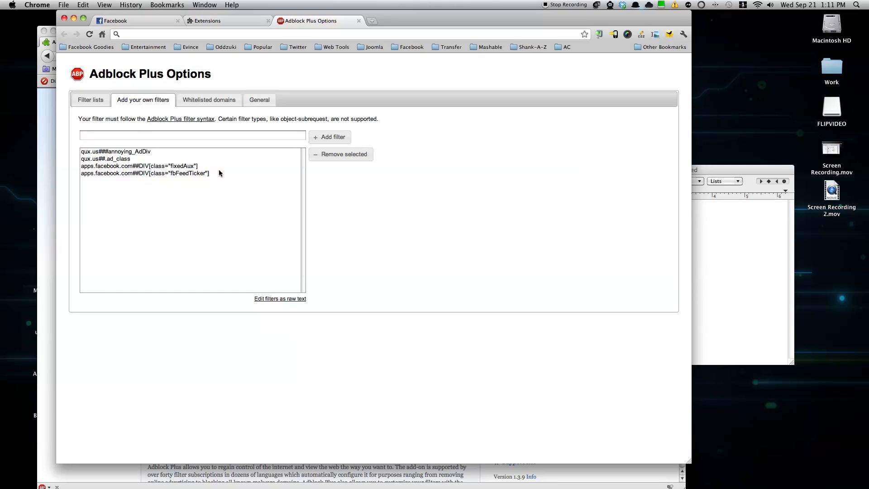
click(144, 173)
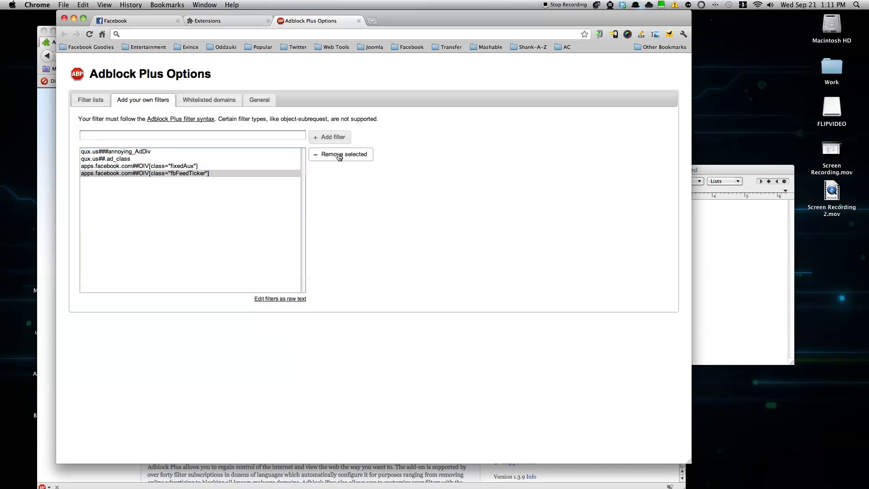
click(340, 154)
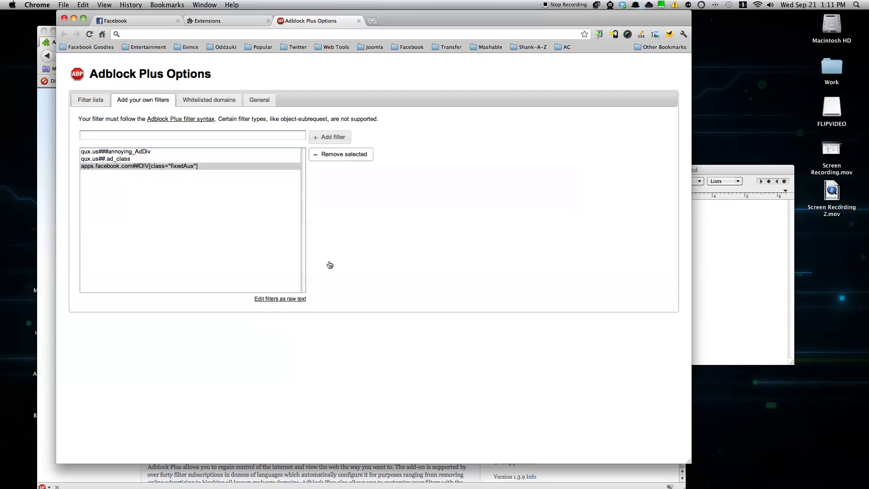
Replace the fixedAux filter with facebook.com##.fbFeedTicker, then return to Facebook.
click(341, 154)
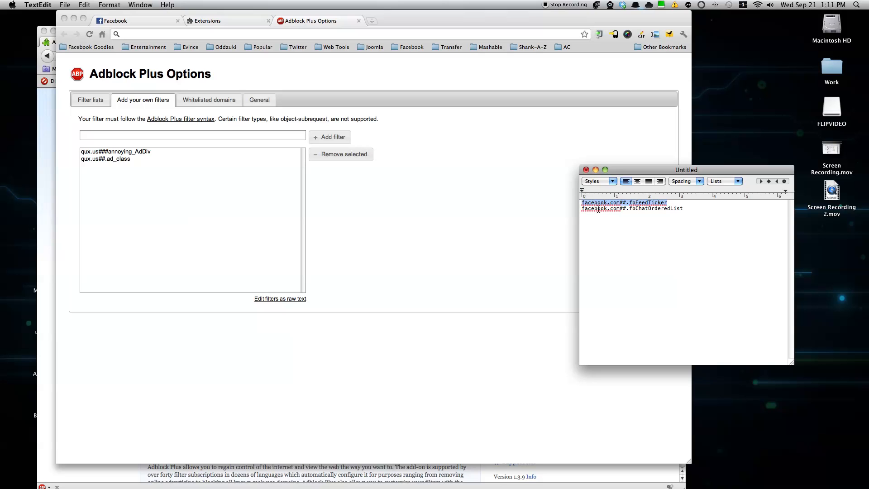
click(192, 135)
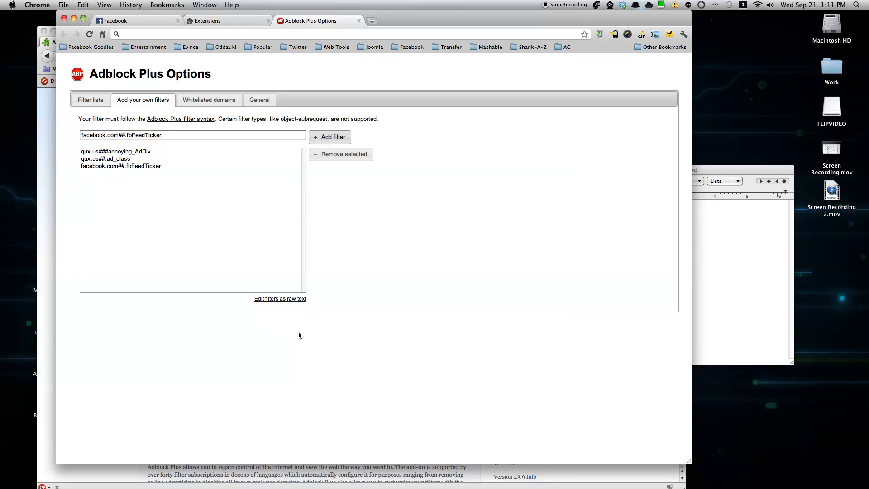
mouse_move(219, 44)
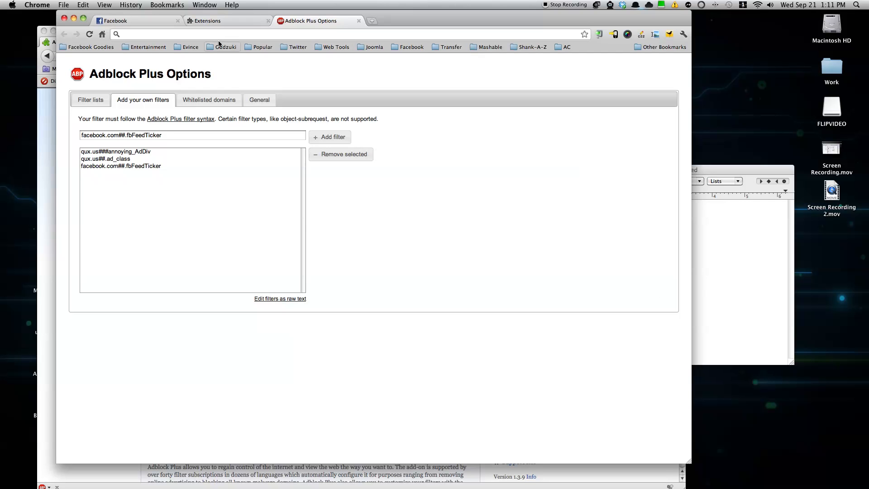
click(136, 20)
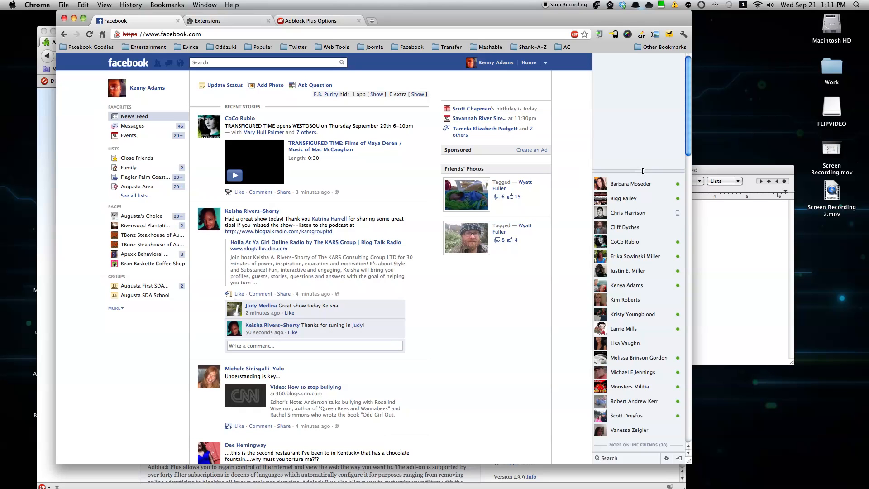
Add the facebook.com##.fbChatOrderedList filter after confirming the ticker is hidden.
scroll(up, 3)
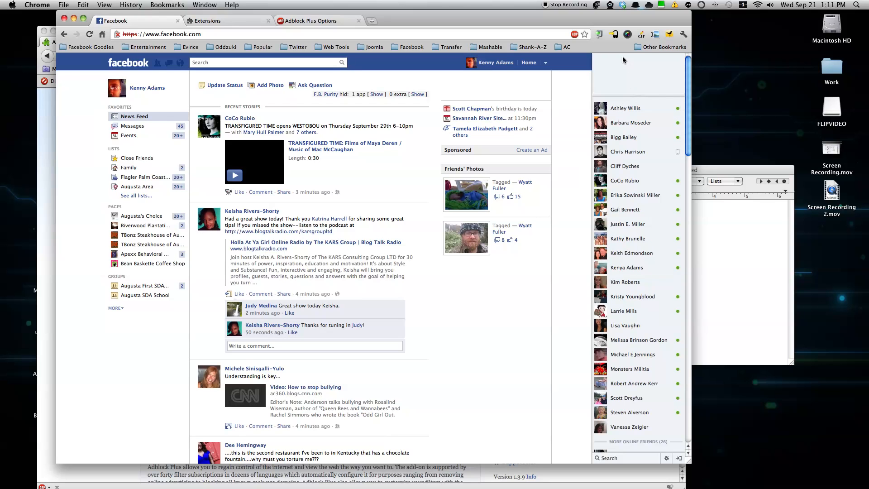
mouse_move(617, 61)
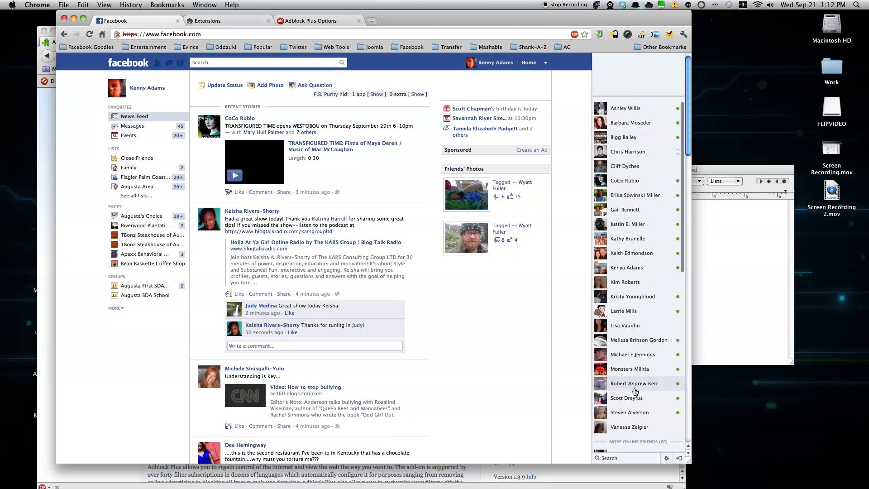
mouse_move(633, 217)
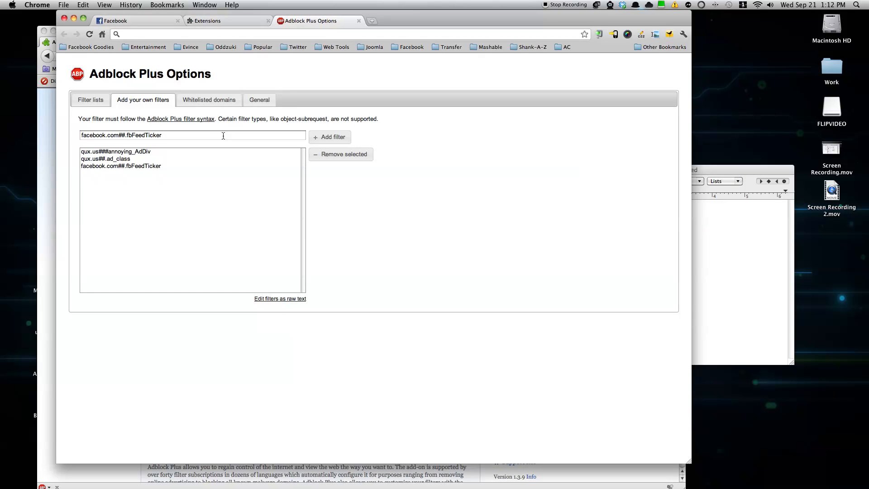
click(330, 137)
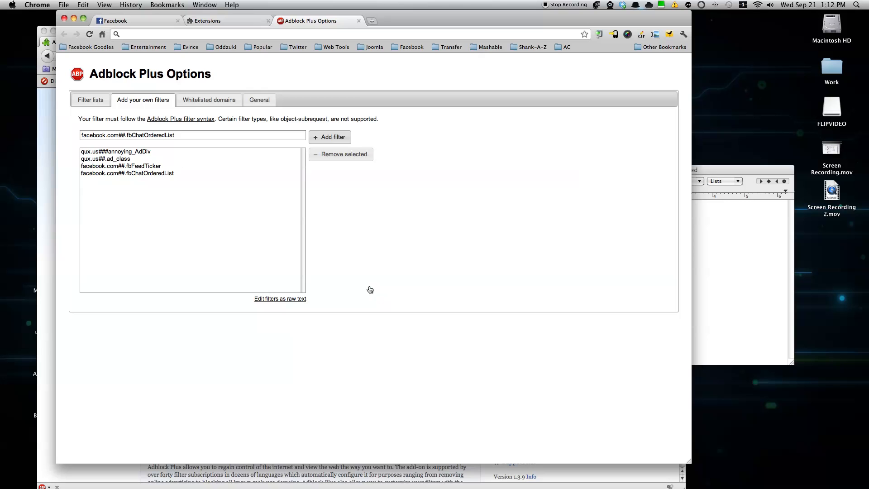
mouse_move(158, 28)
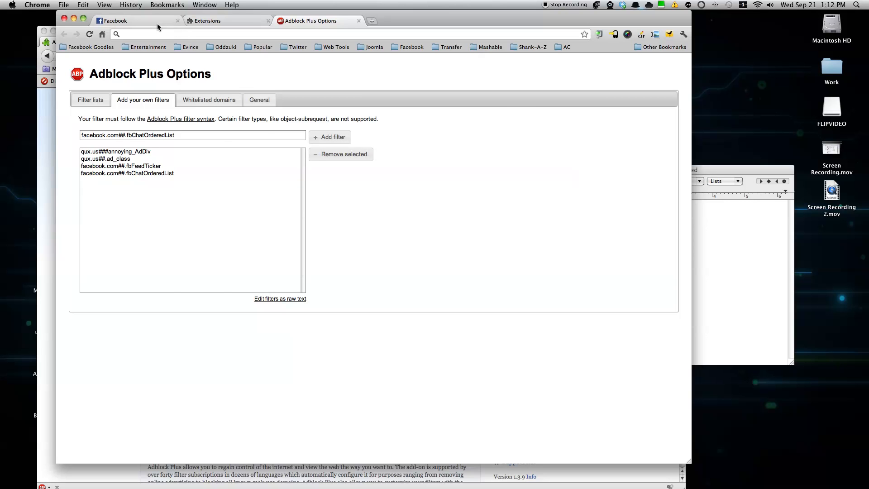
click(136, 21)
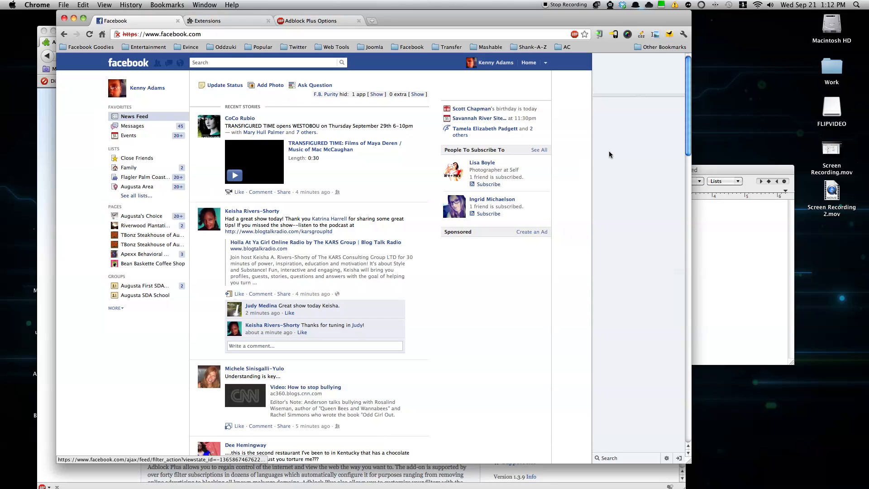
mouse_move(421, 106)
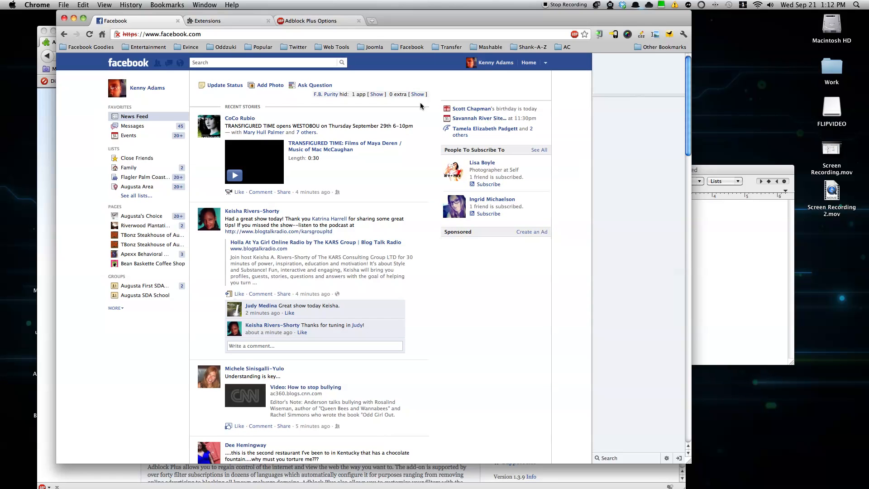
Return to the Adblock Plus custom filters list after seeing the chat list hidden.
click(316, 20)
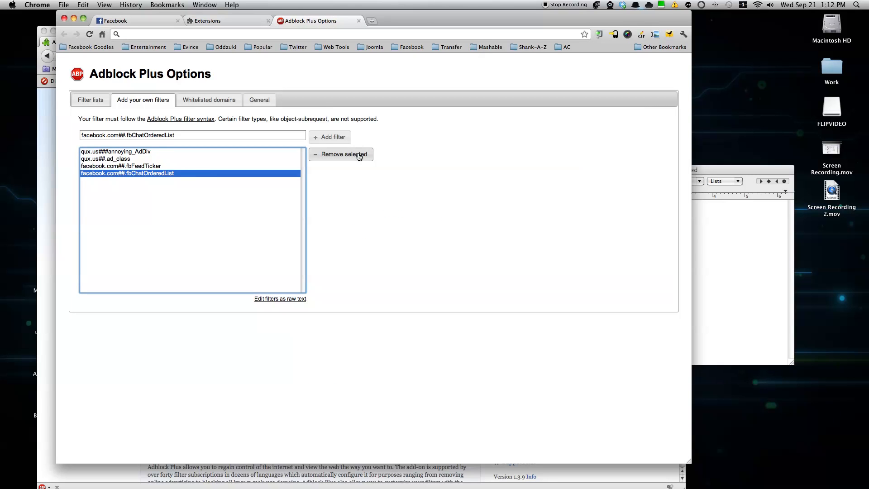
Remove the fbChatOrderedList filter and check the Facebook sidebar again.
click(116, 20)
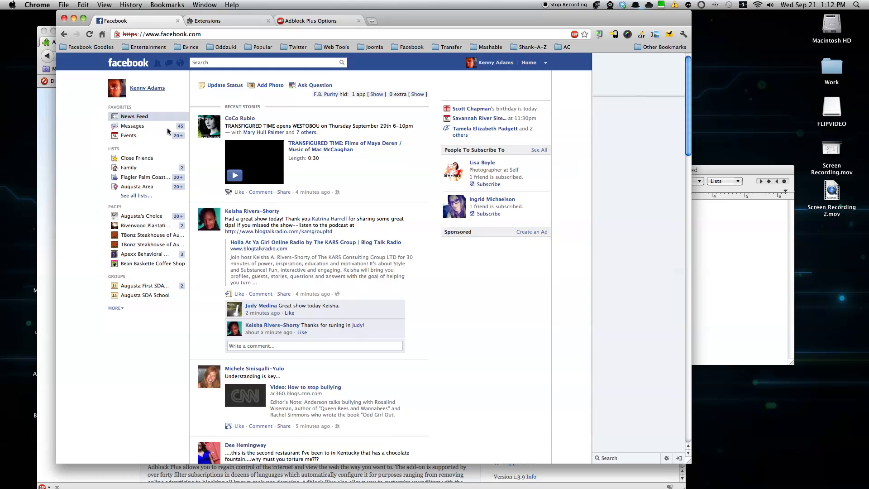
click(89, 34)
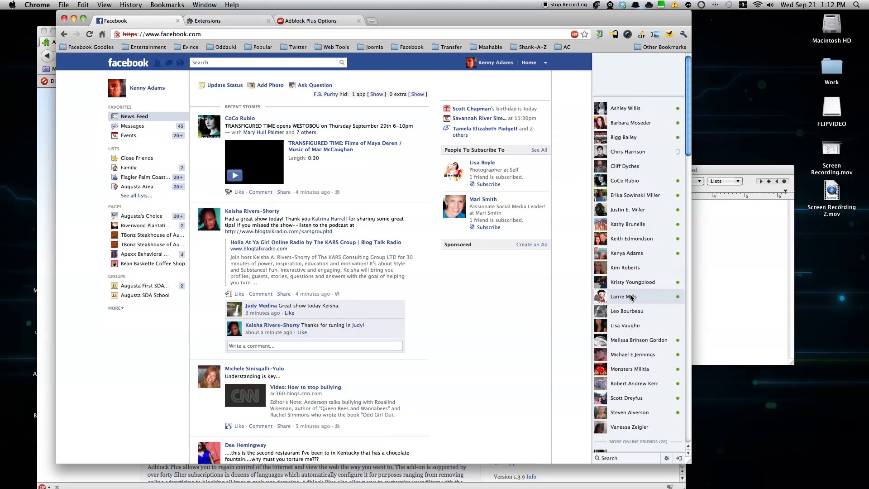
mouse_move(64, 105)
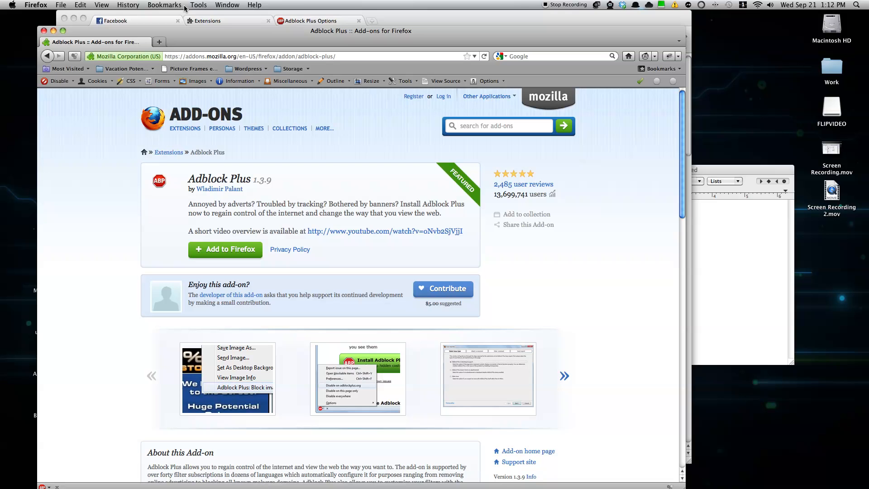
Open Adblock Plus Preferences from the Firefox status bar icon.
click(198, 4)
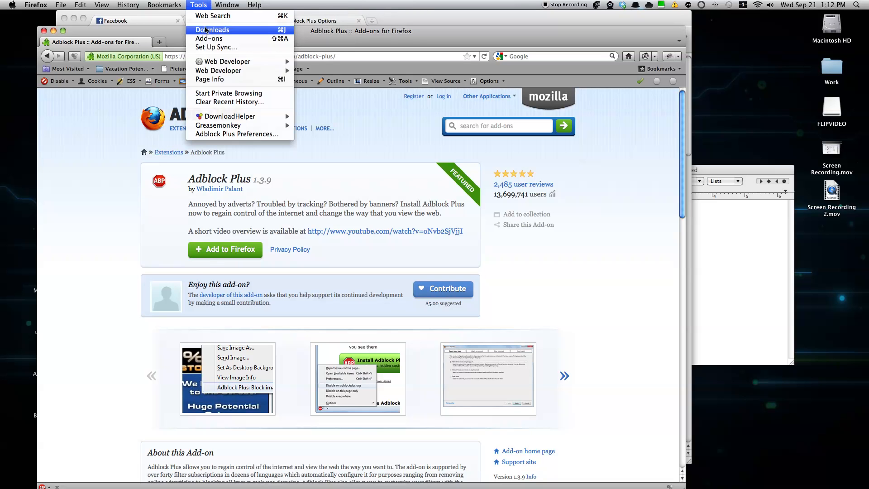
mouse_move(118, 148)
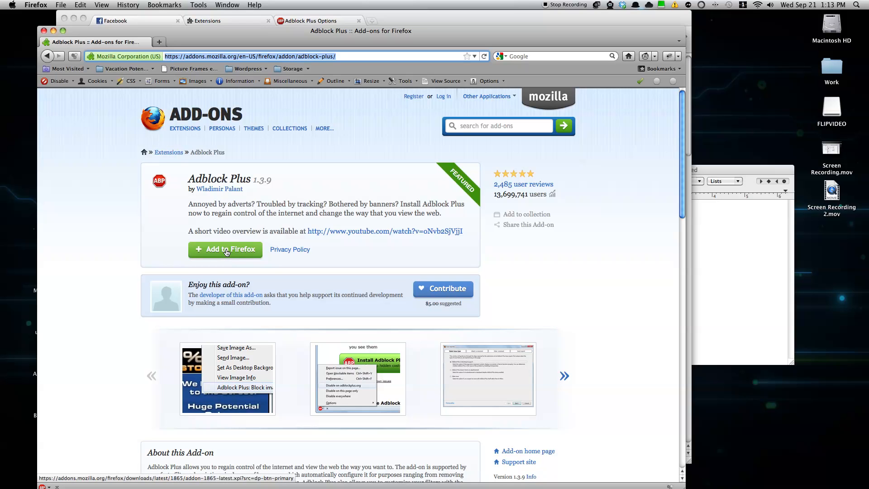
mouse_move(221, 5)
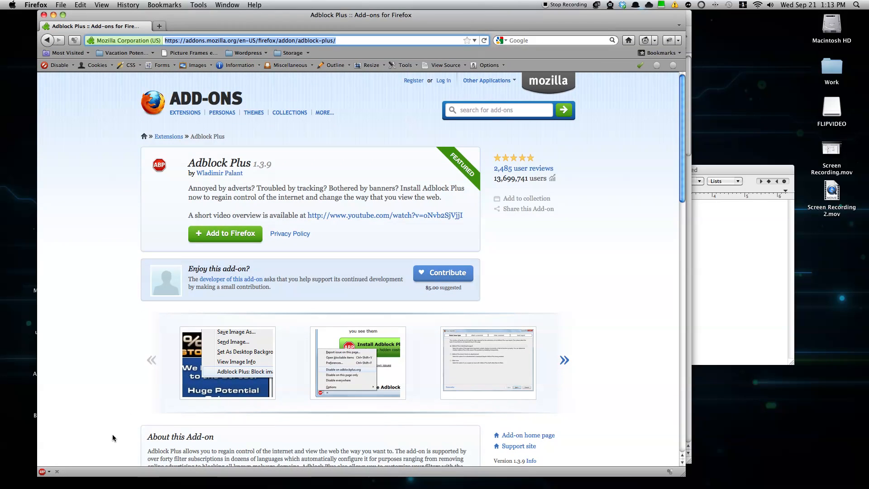
click(41, 471)
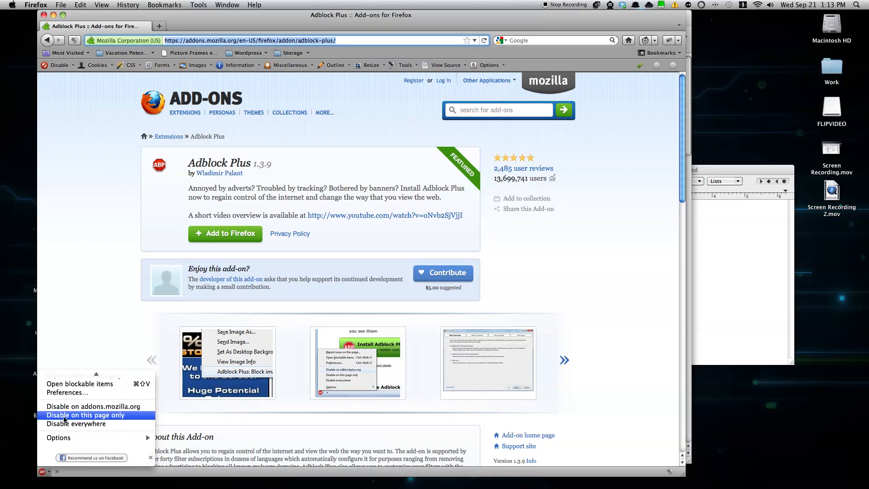
mouse_move(66, 392)
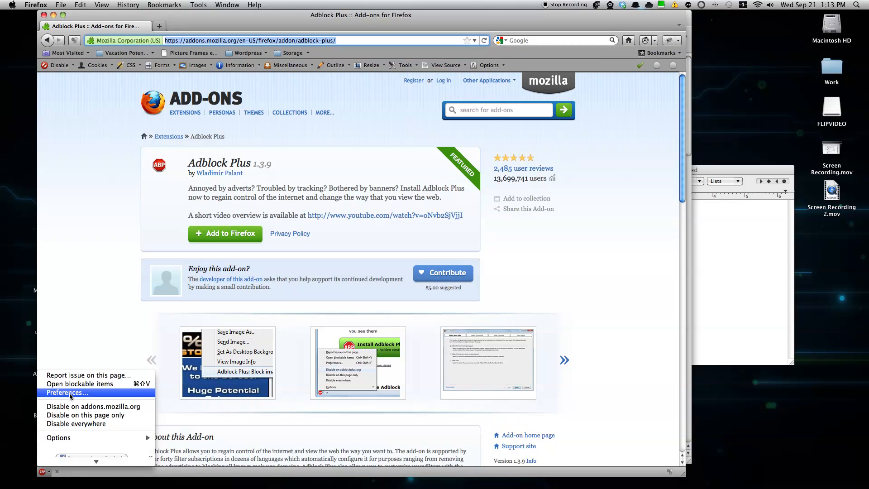
click(67, 392)
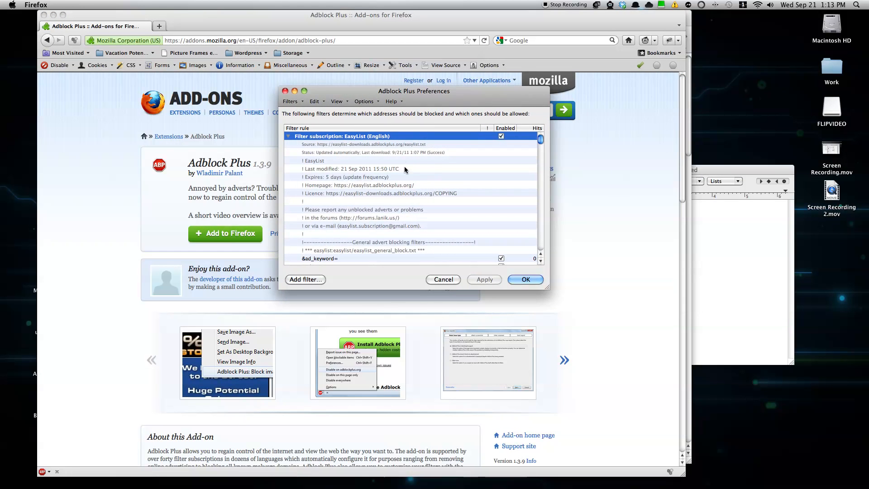
Enter facebook.com##.fbFeedTicker as a new filter and close Adblock Plus Preferences.
scroll(down, 3)
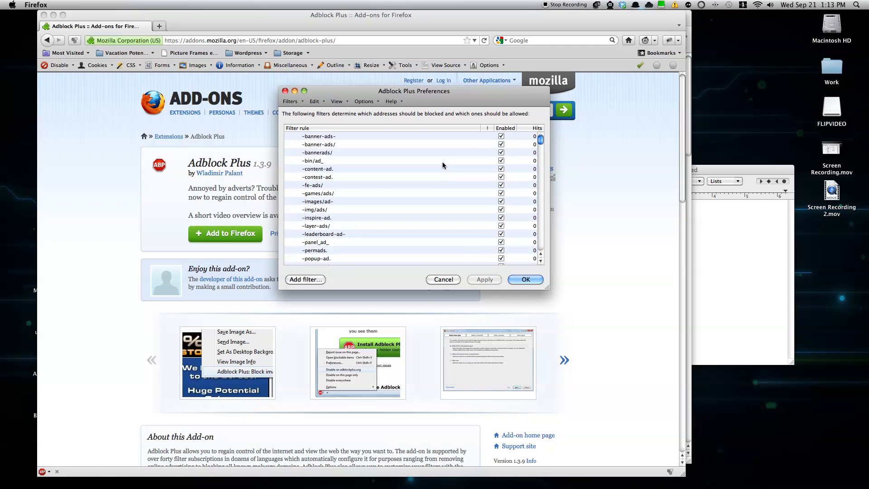
click(306, 279)
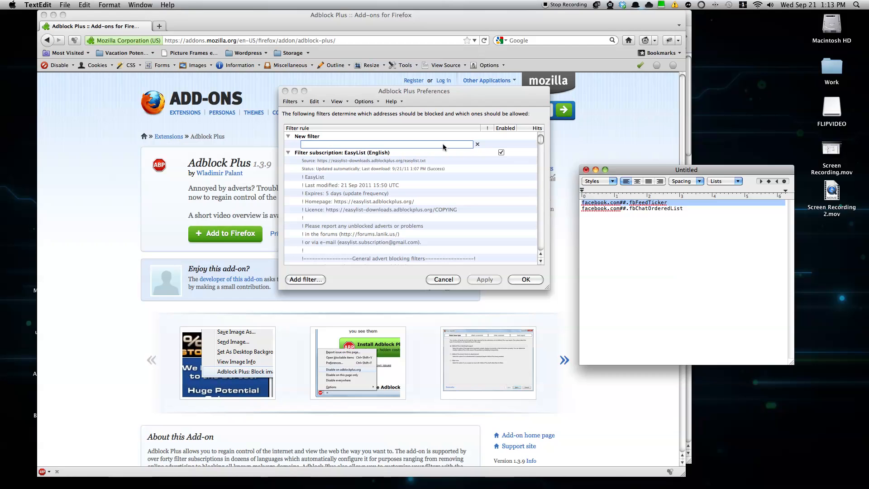
text(facebook.com##.fbFeedTicker)
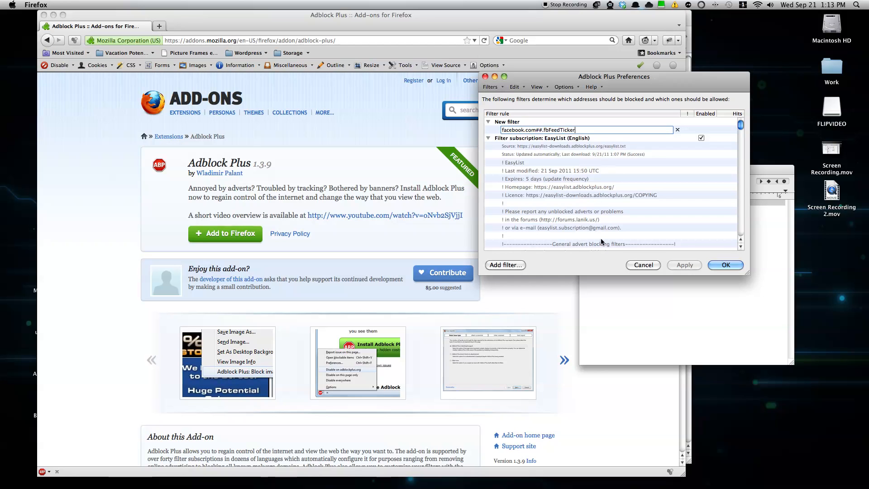
click(724, 265)
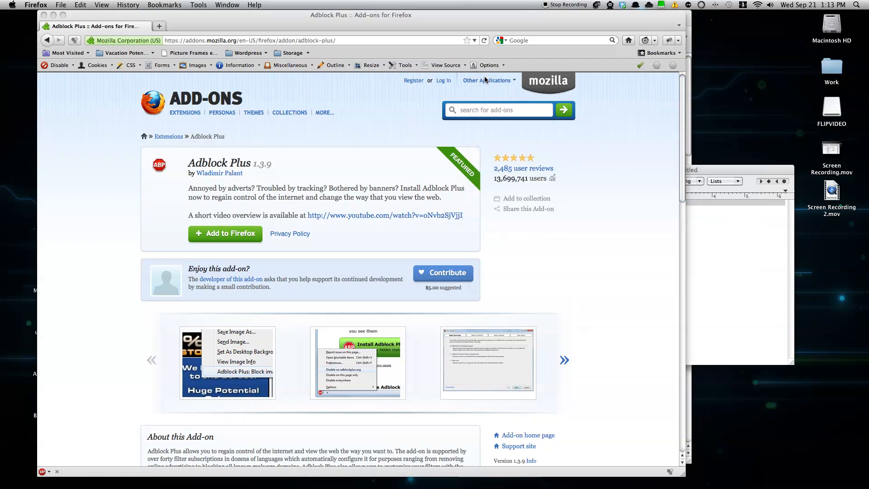
click(304, 39)
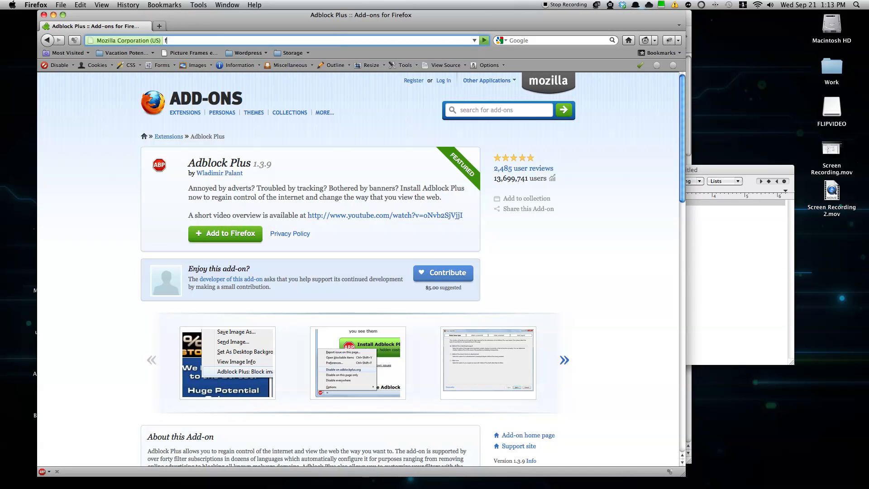
Load facebook.com and reopen Adblock Plus Preferences over the news feed.
key(Return)
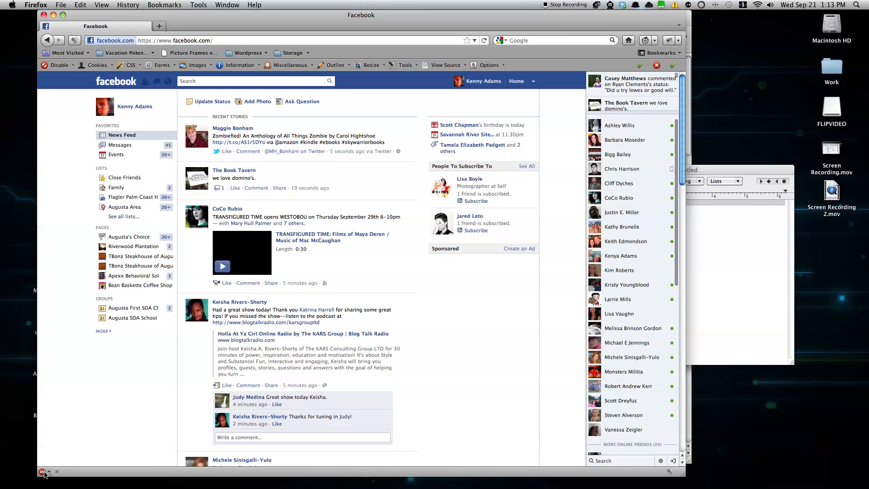
click(43, 471)
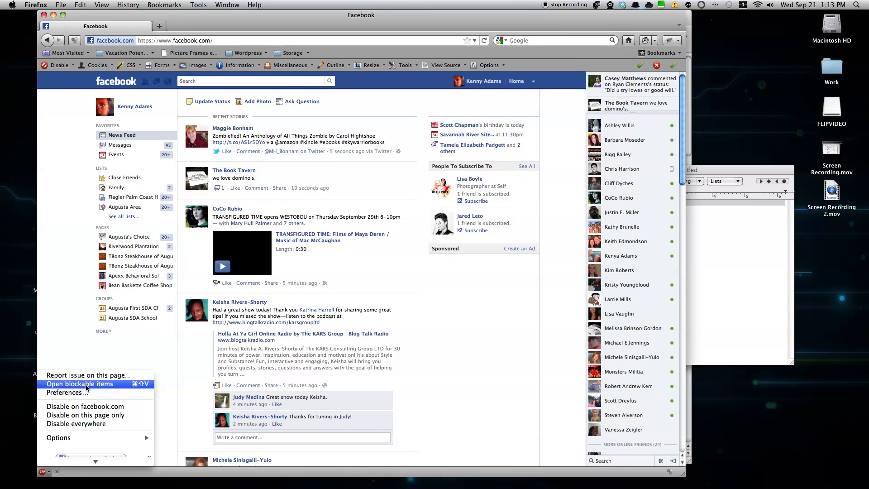
click(67, 393)
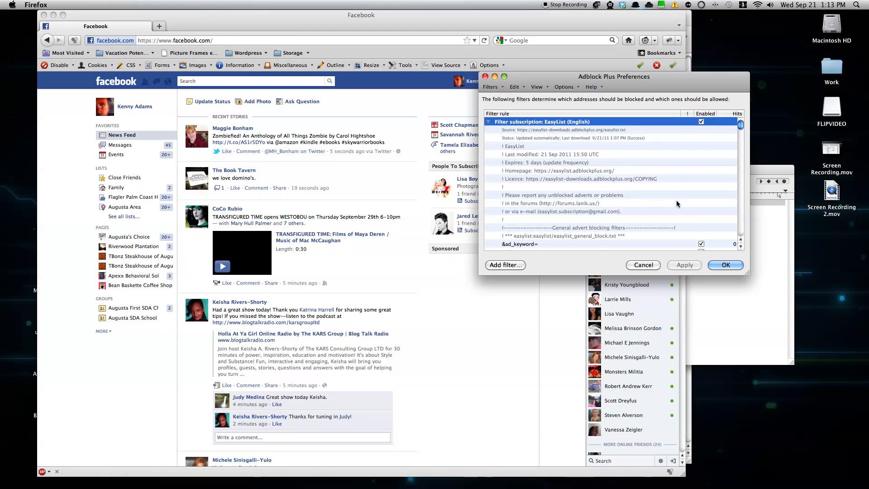
Add facebook.com##.fbFeedTicker under My Element Hiding Rules and save.
click(504, 264)
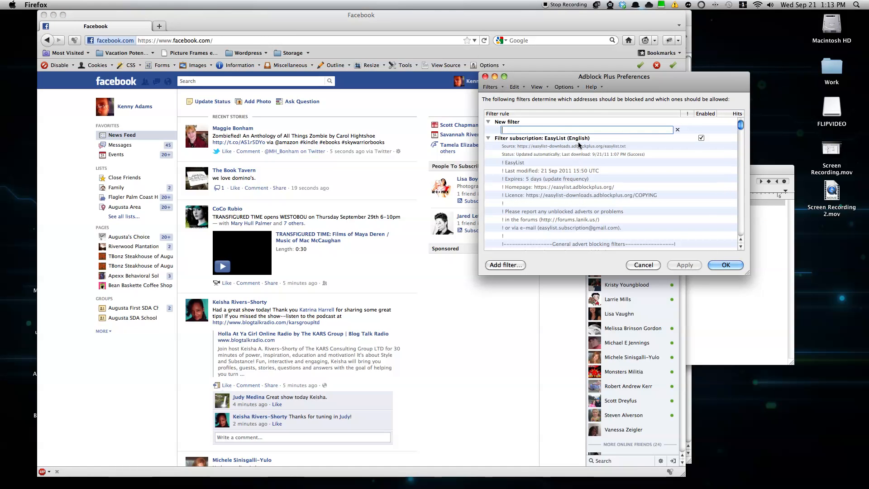
text(facebook.com##.fbFeedTicker)
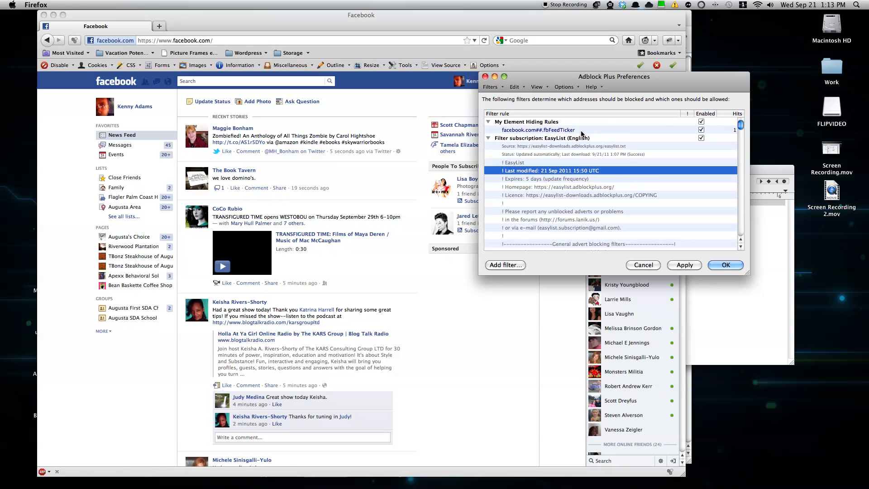
mouse_move(726, 253)
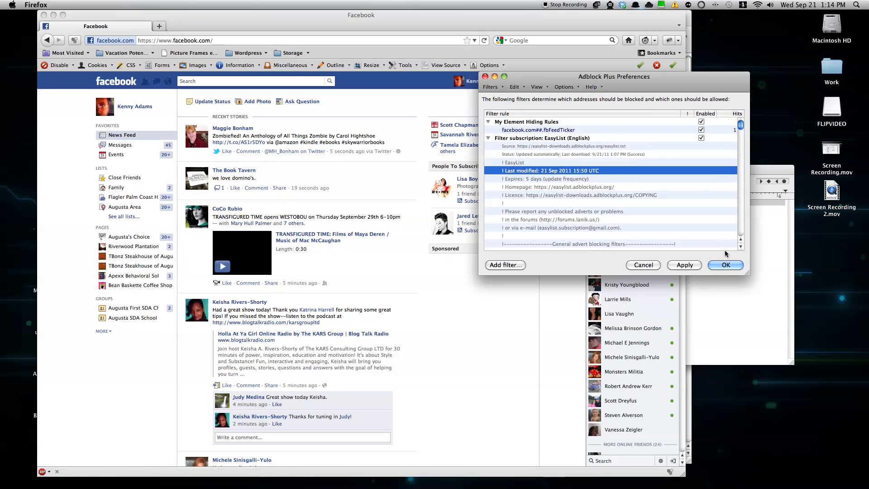
click(726, 264)
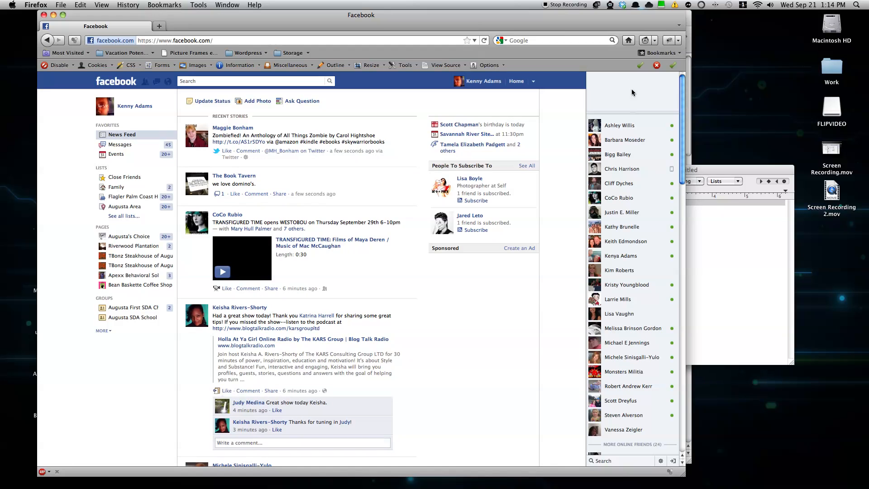
mouse_move(647, 95)
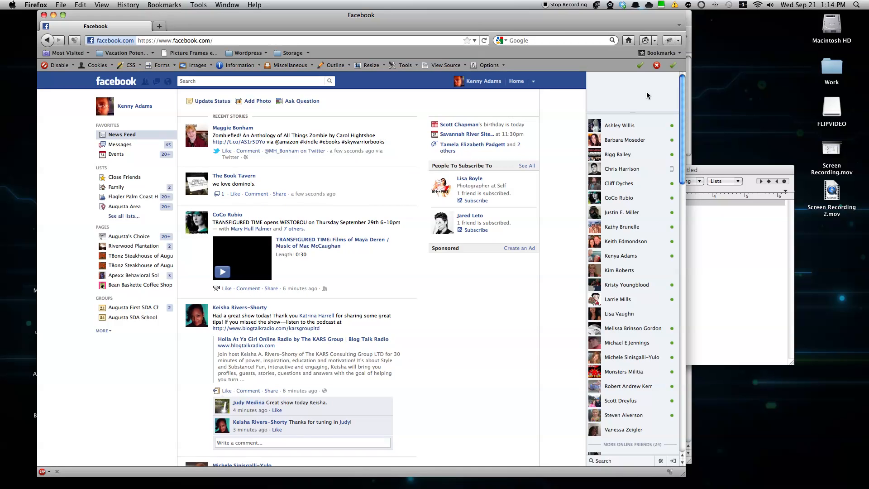
scroll(up, 3)
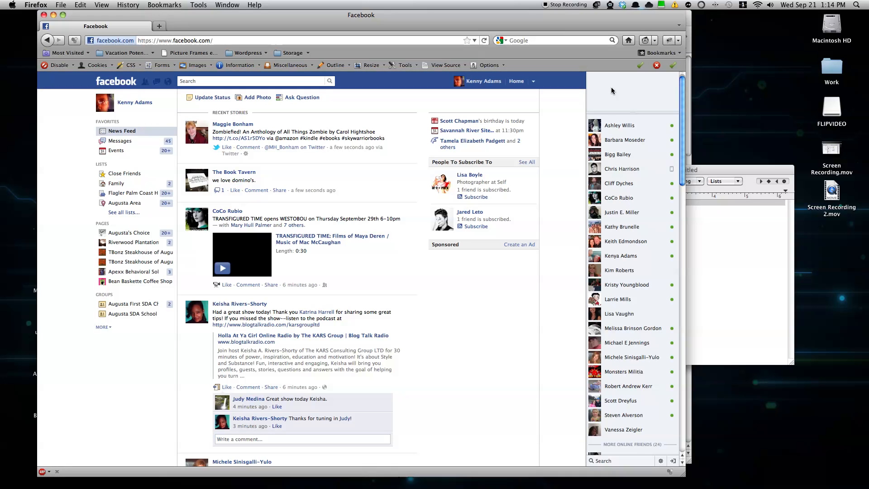
mouse_move(599, 50)
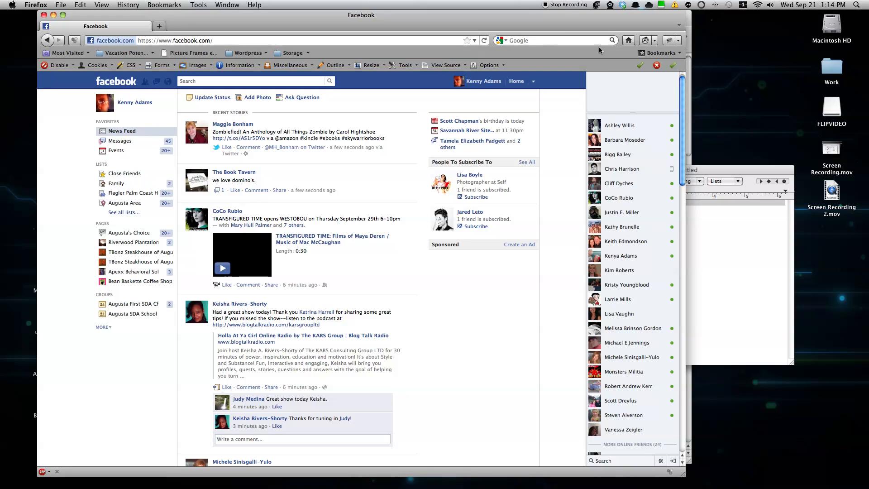